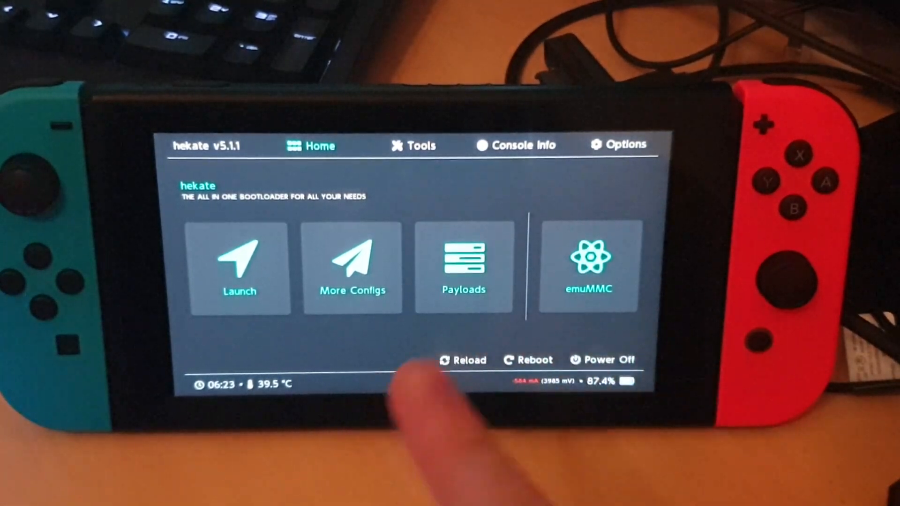
mouse_move(470, 413)
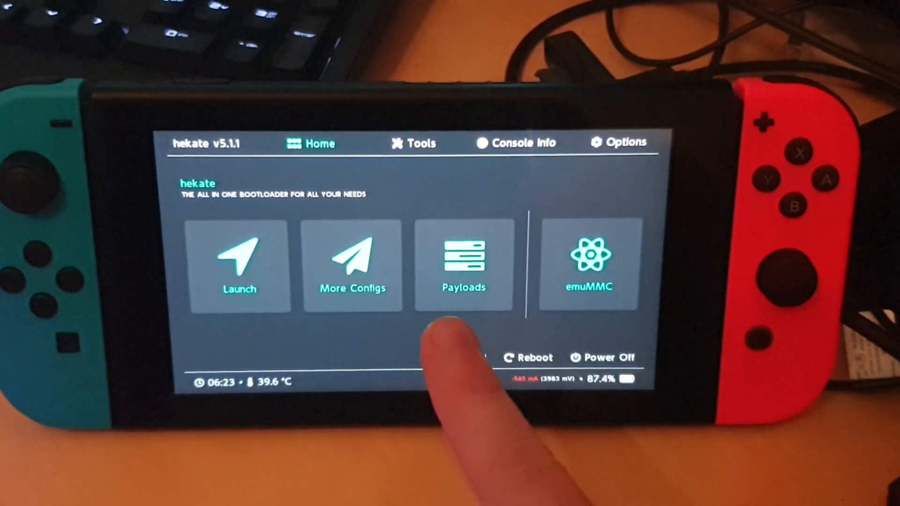
Back up eMMC BOOT0 & BOOT1 from Tools > Backup eMMC, finished and verified, then return to the Backup menu
left_click(419, 144)
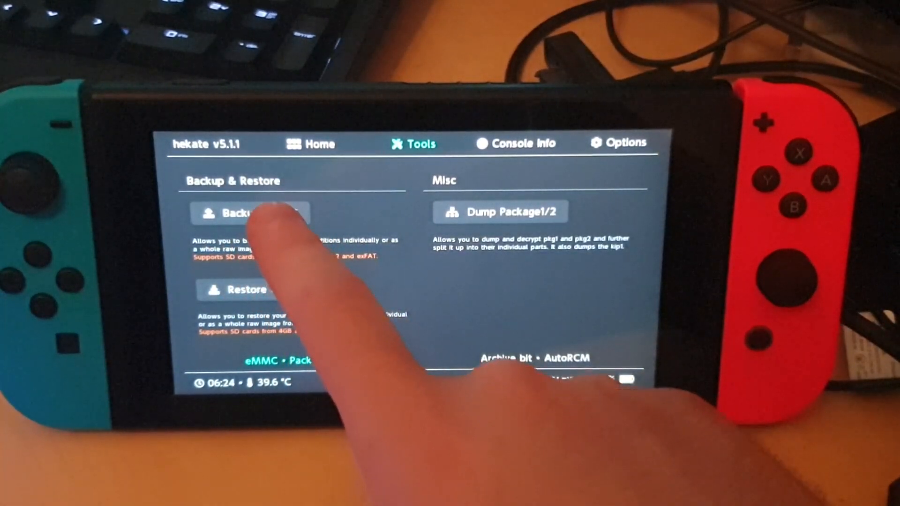
left_click(250, 212)
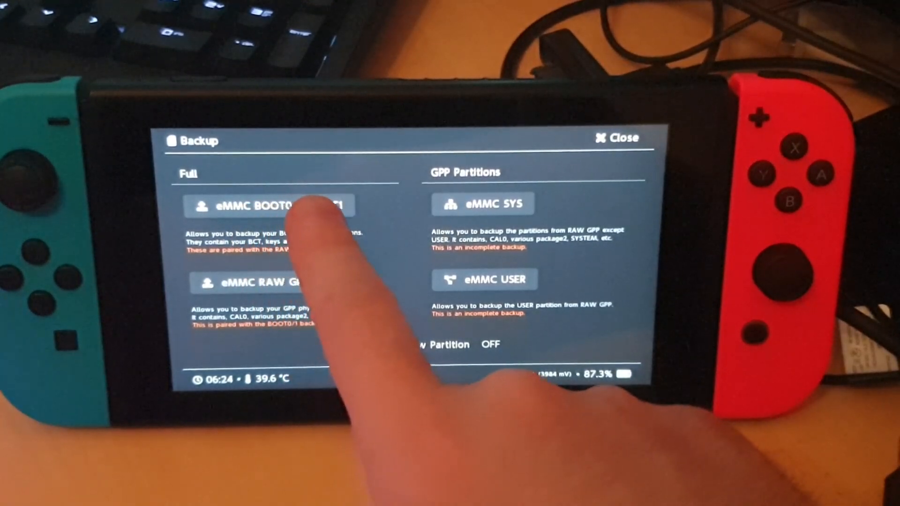
left_click(282, 205)
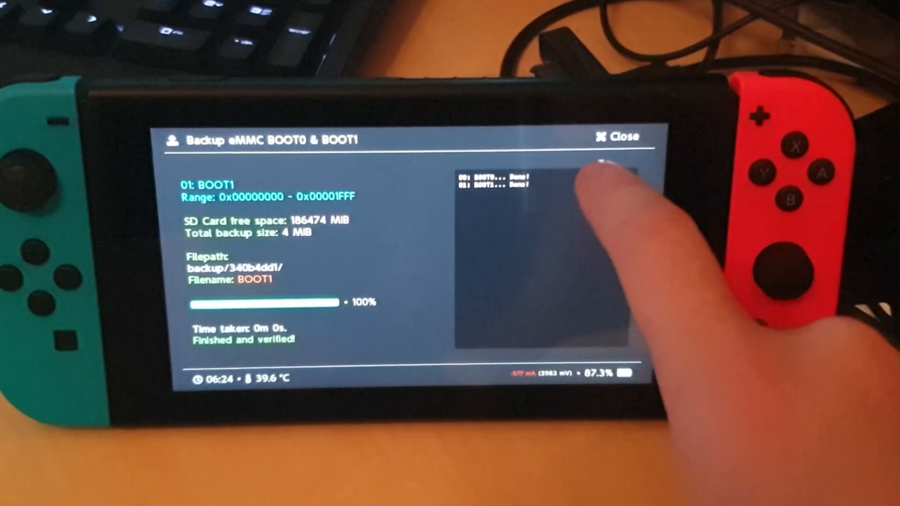
left_click(617, 137)
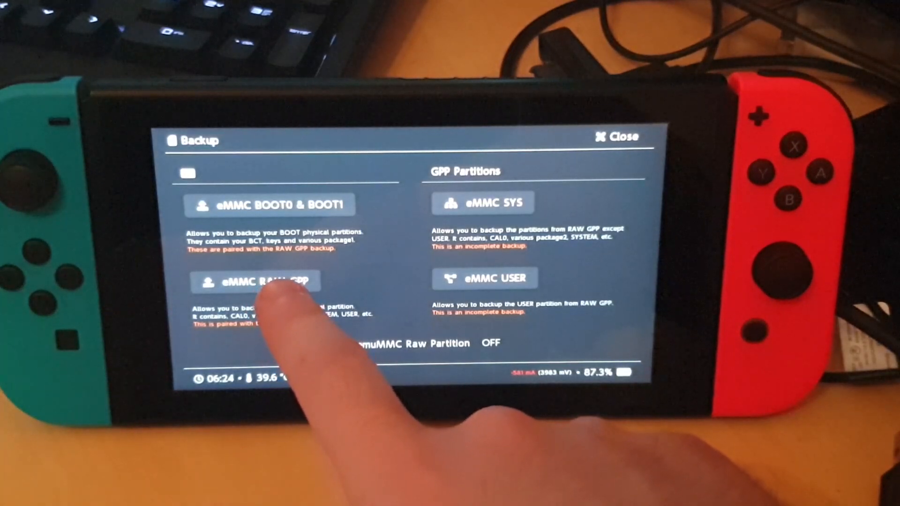
Run the full eMMC RAW GPP backup to the SD card and return to the Backup menu
left_click(254, 282)
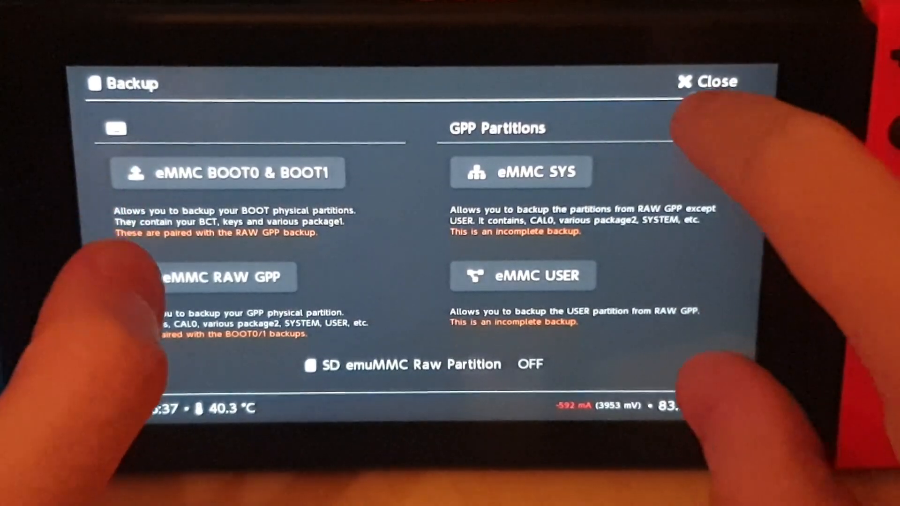
Leave the backup tools, launch a boot config from Home, and start hbmenu via Album
left_click(714, 82)
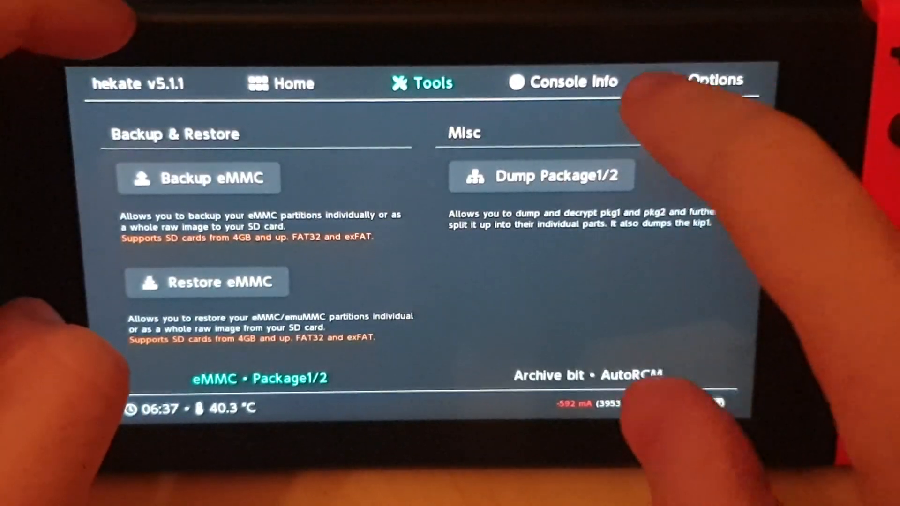
left_click(292, 84)
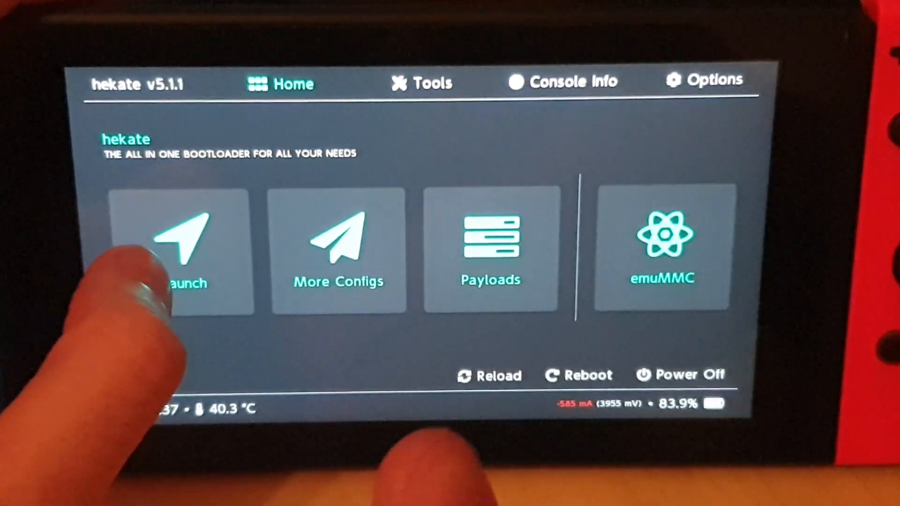
left_click(178, 253)
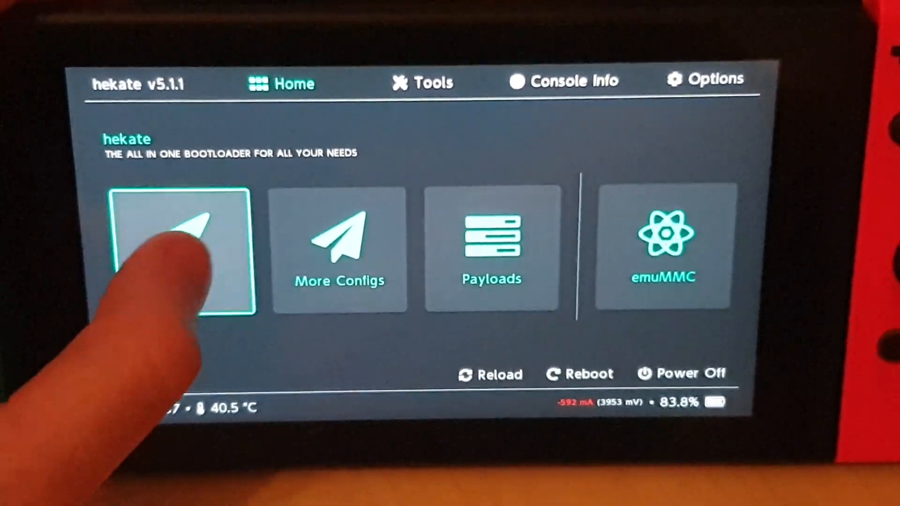
left_click(178, 252)
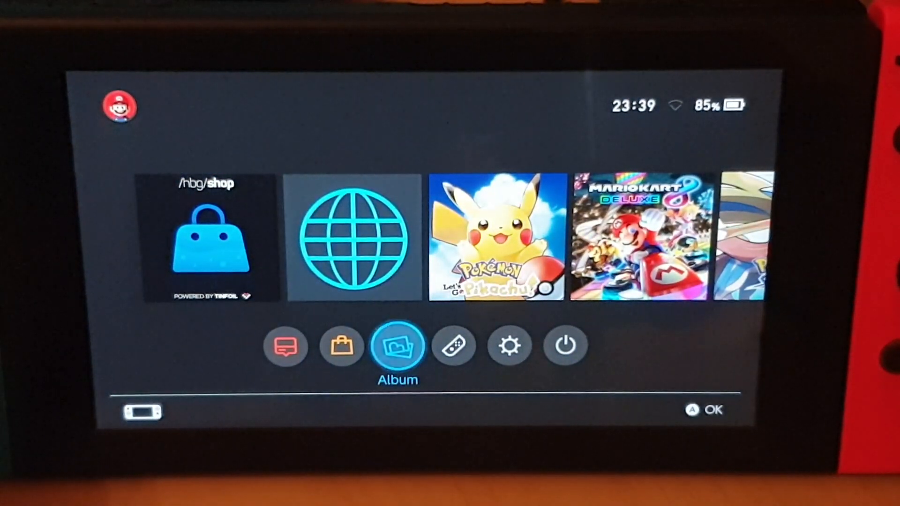
left_click(398, 346)
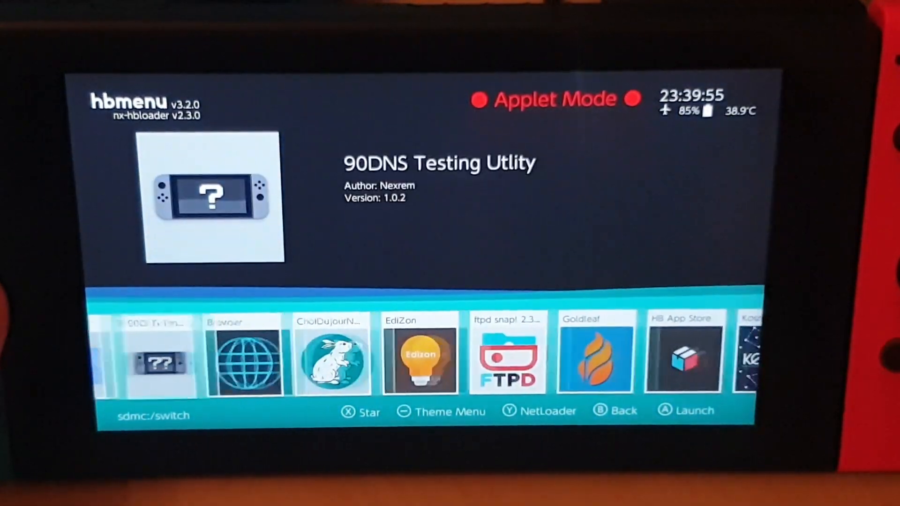
Launch Goldleaf and browse the SD card root, showing the backup folder
left_click(595, 354)
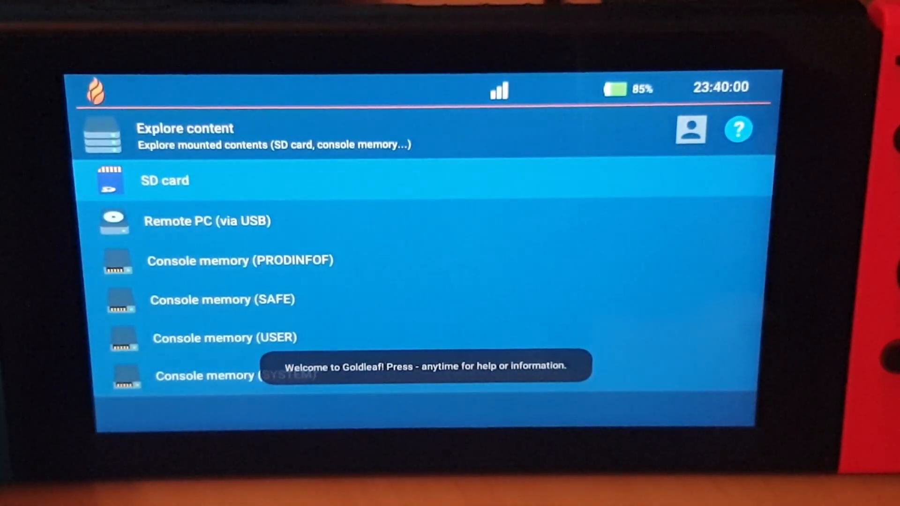
left_click(165, 180)
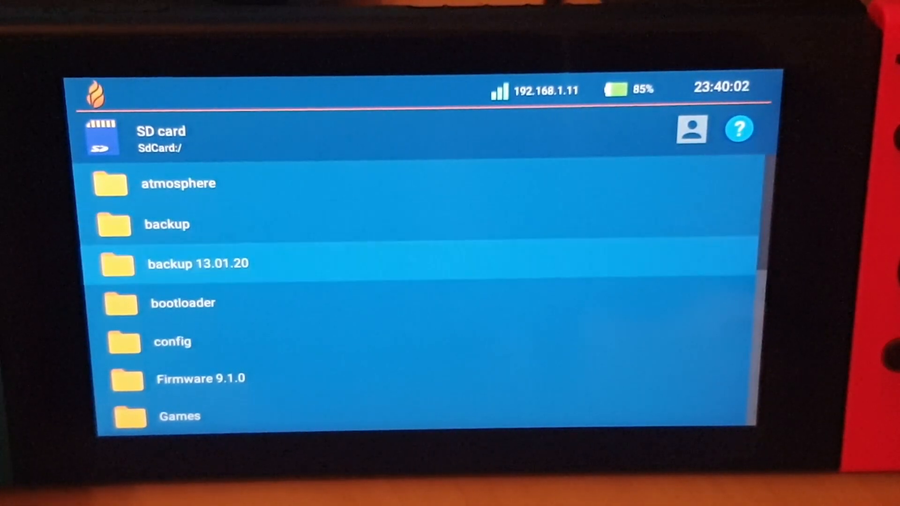